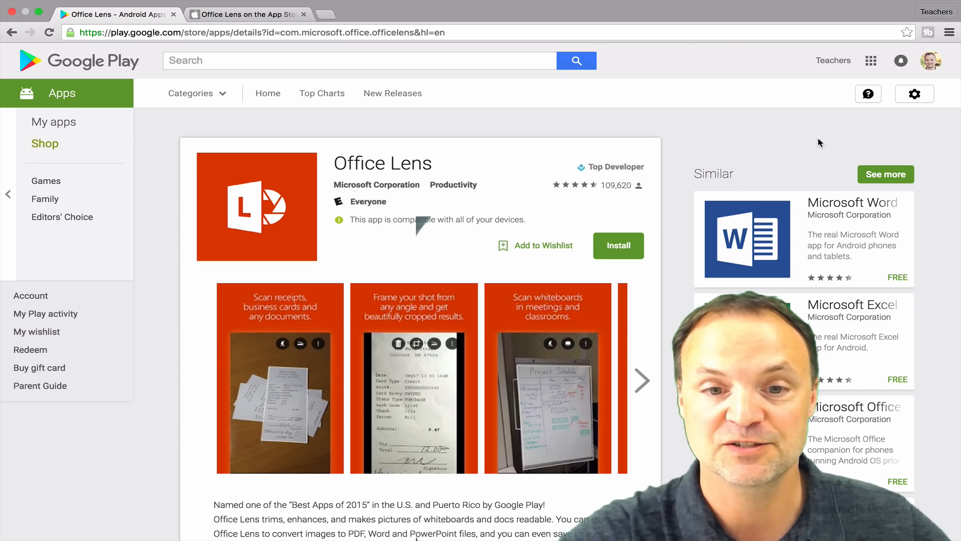
pyautogui.moveTo(580, 180)
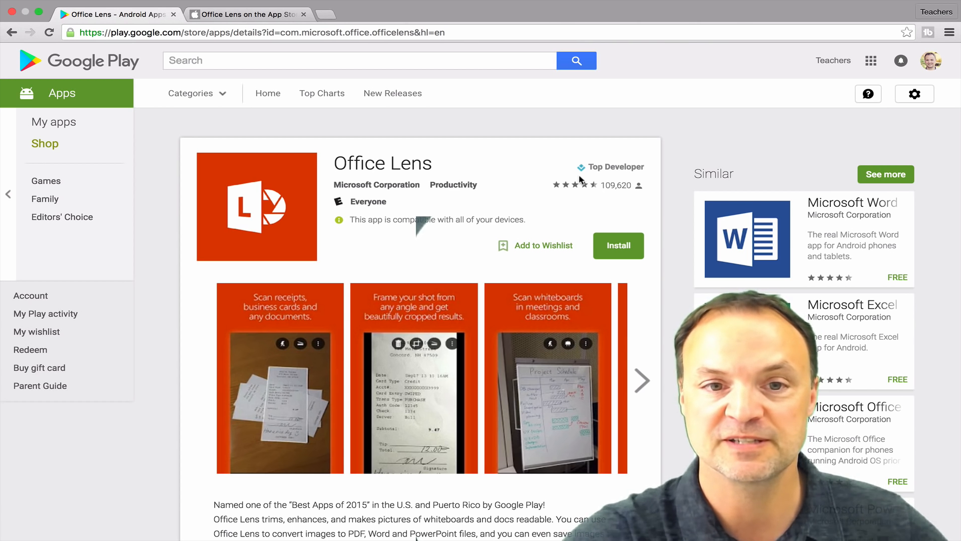
# Review the Office Lens iTunes Preview listing for iPhone in the browser.
pyautogui.scroll(-3)
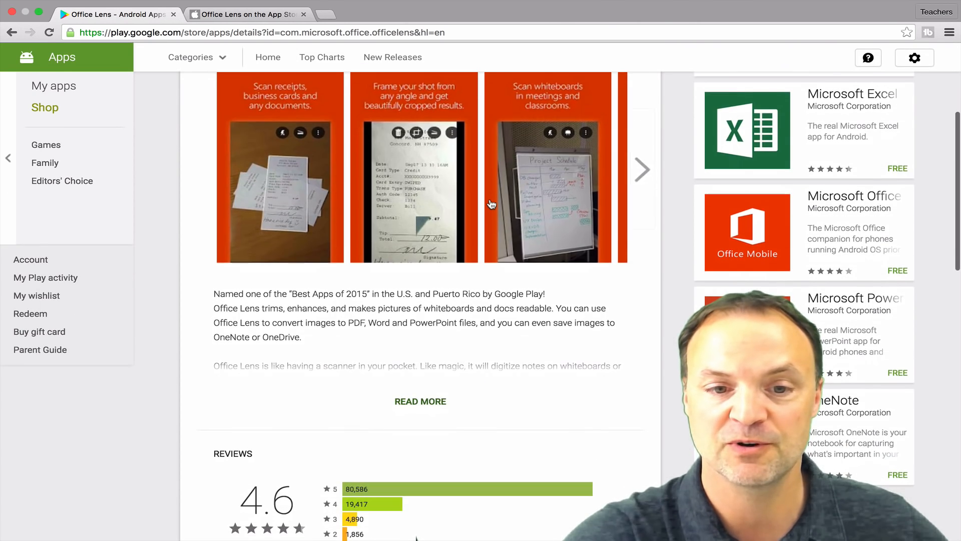
pyautogui.scroll(3)
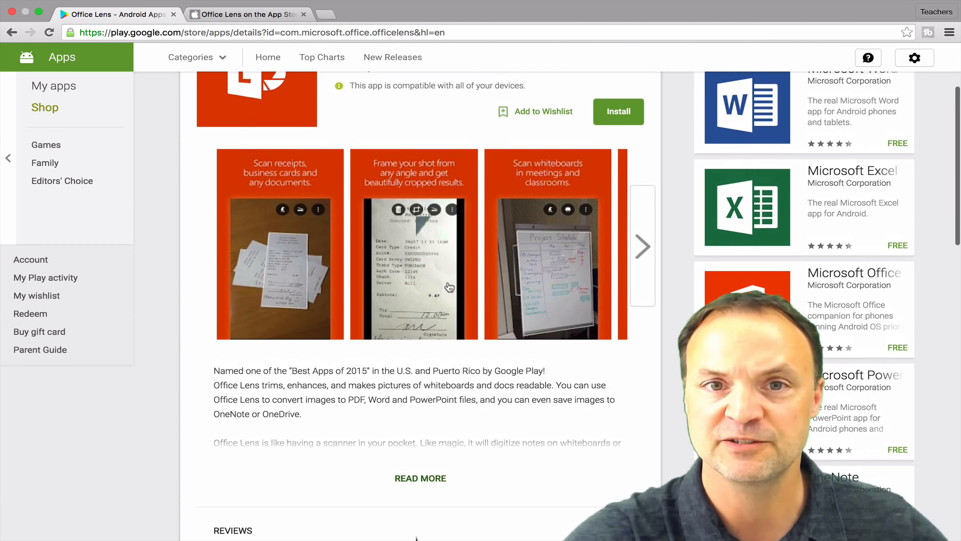
pyautogui.scroll(3)
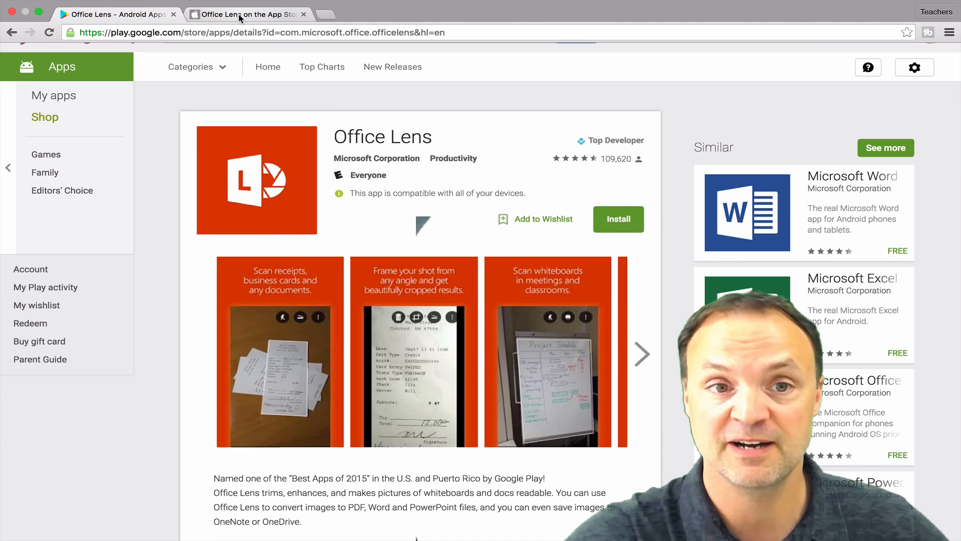
pyautogui.click(245, 14)
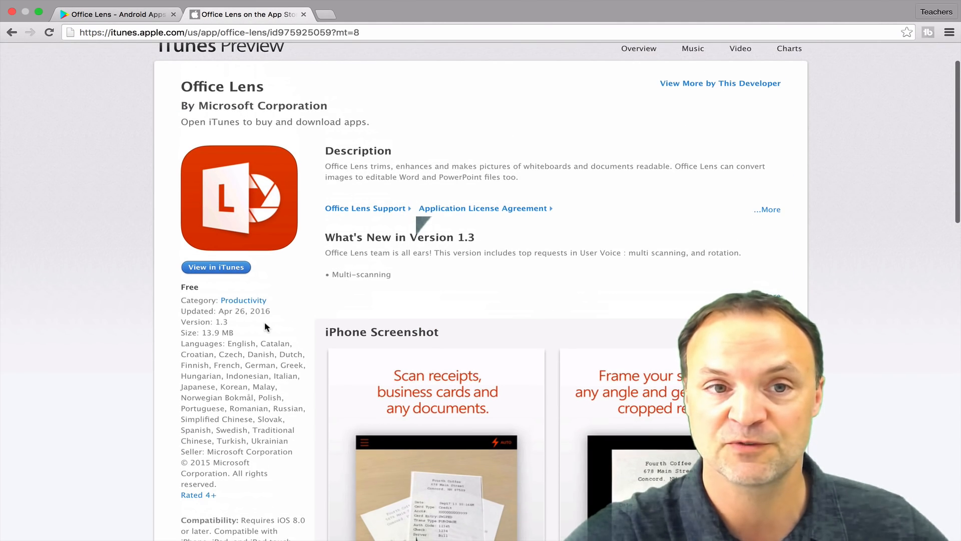
pyautogui.scroll(3)
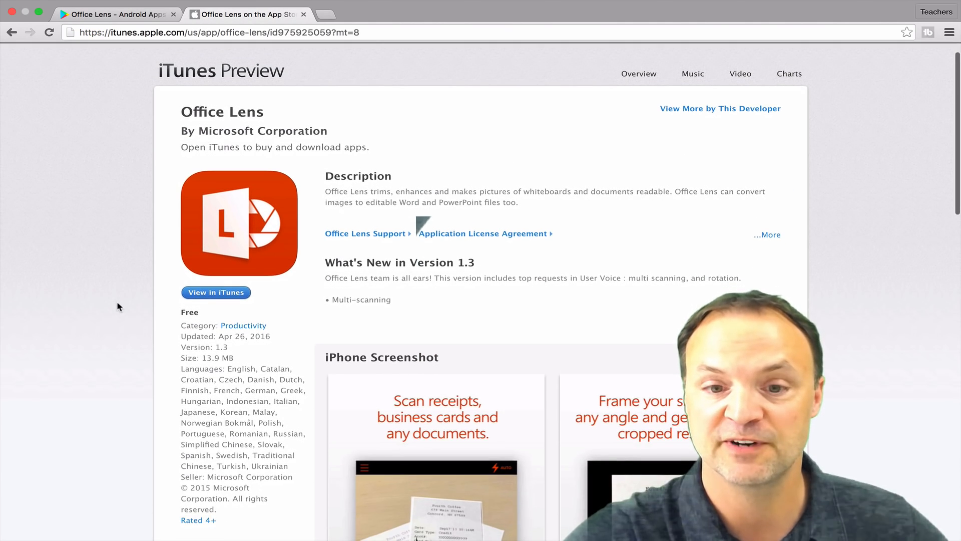
pyautogui.scroll(-3)
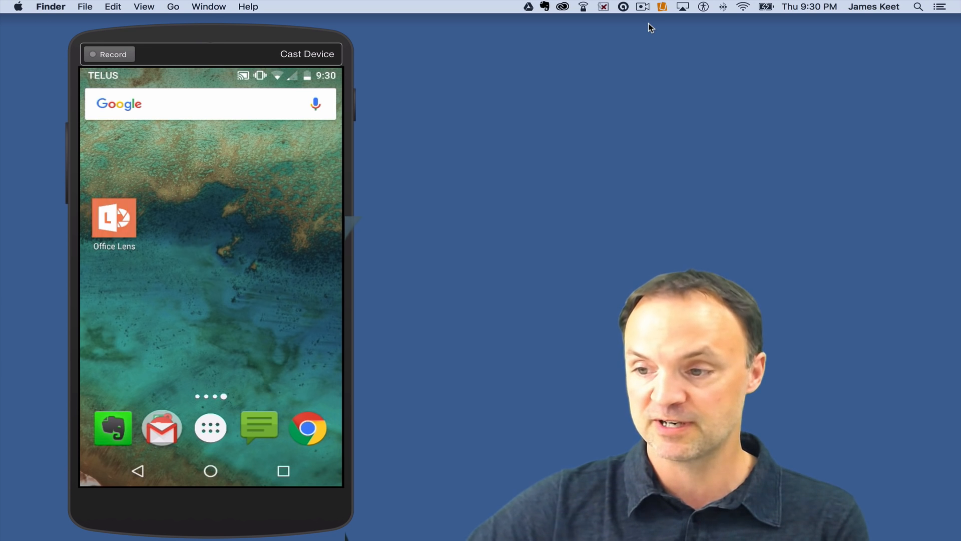
# Photograph the Vacuum Up Play Set toy box in Office Lens and save it as a Word document.
pyautogui.click(113, 219)
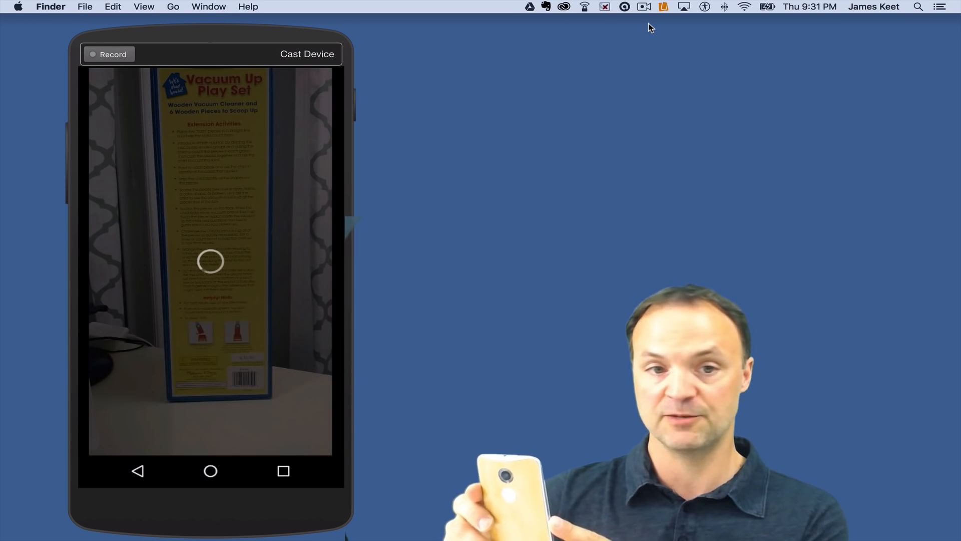
pyautogui.click(210, 260)
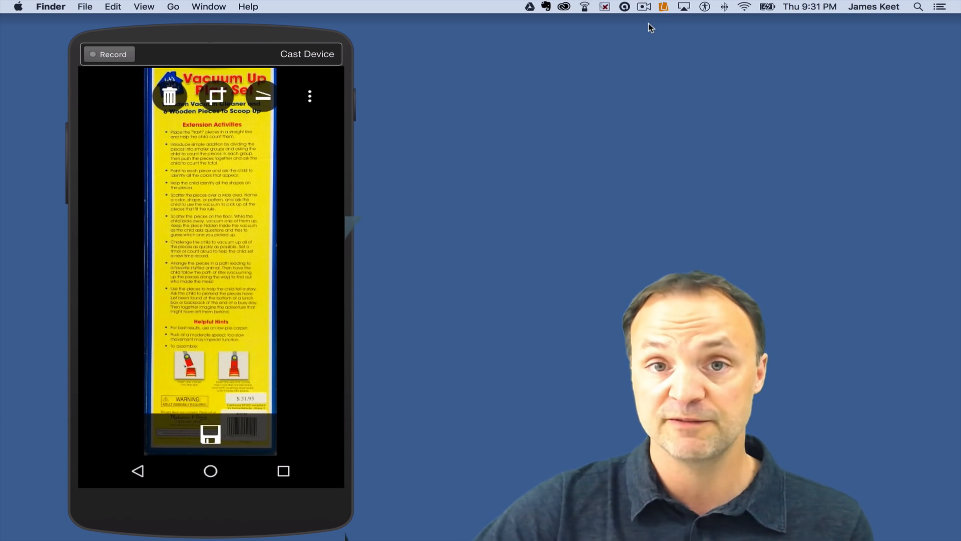
pyautogui.click(211, 434)
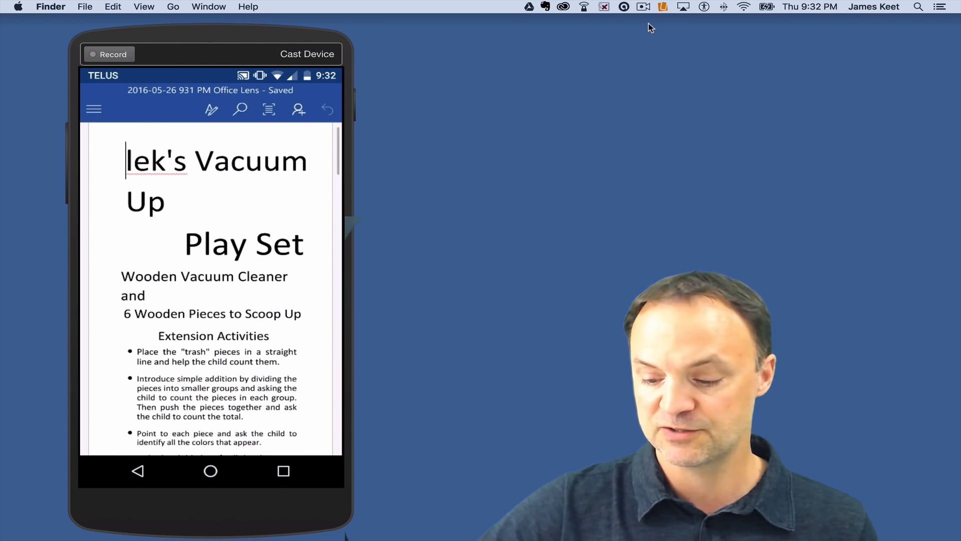
# Page through all three pages of the converted toy box text in the Word document.
pyautogui.scroll(-3)
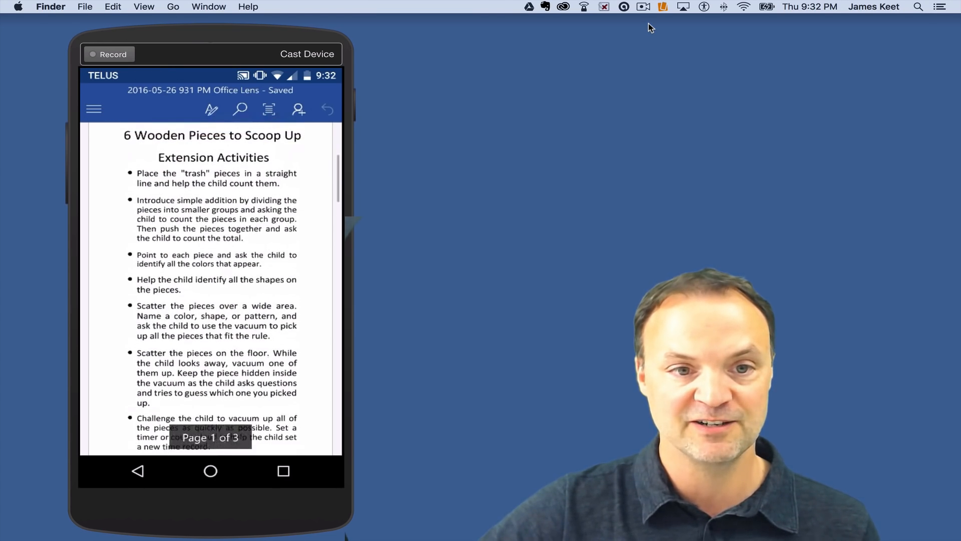
pyautogui.scroll(-3)
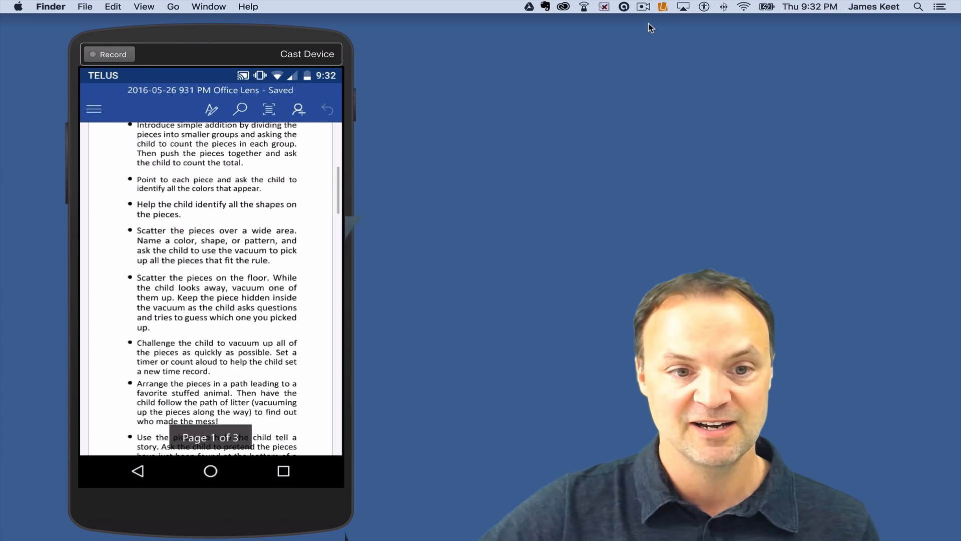
pyautogui.scroll(-3)
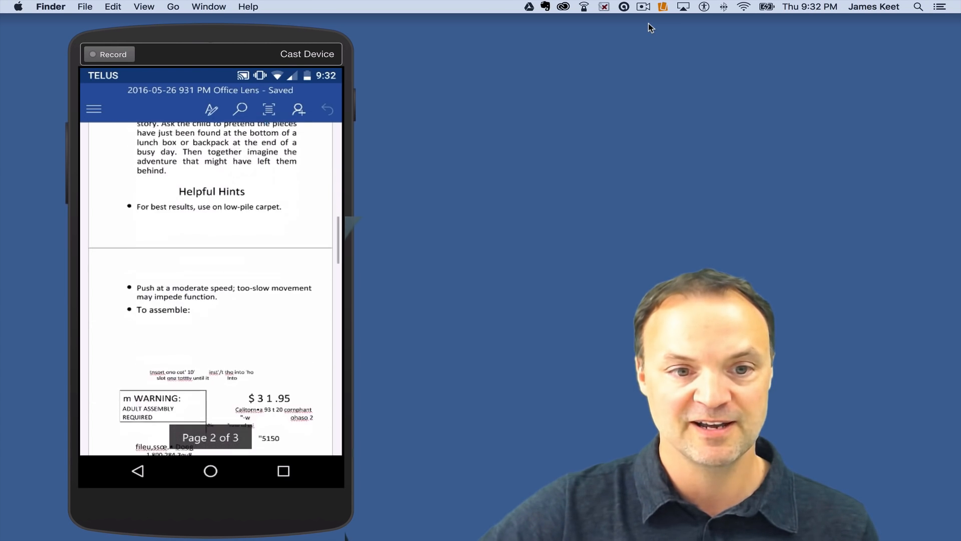
pyautogui.scroll(-3)
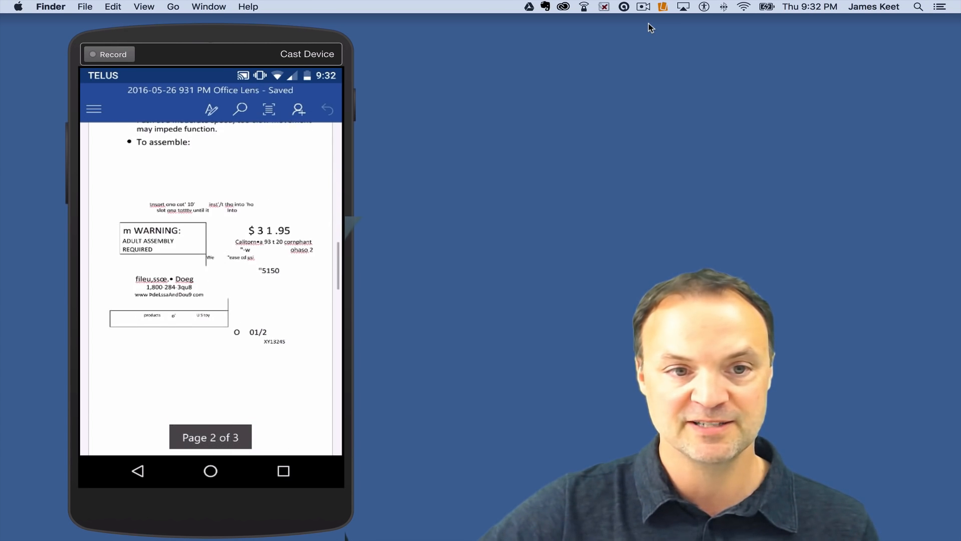
pyautogui.scroll(3)
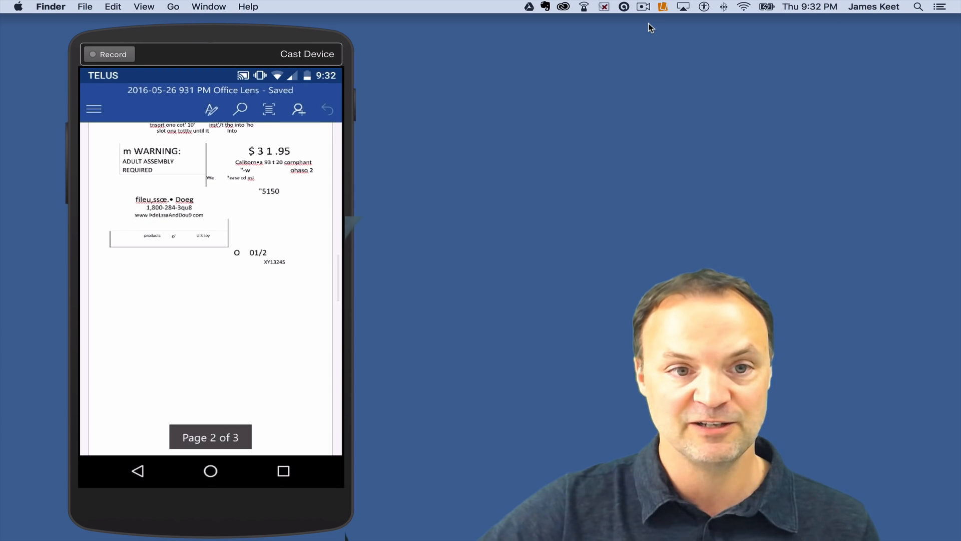
pyautogui.scroll(-3)
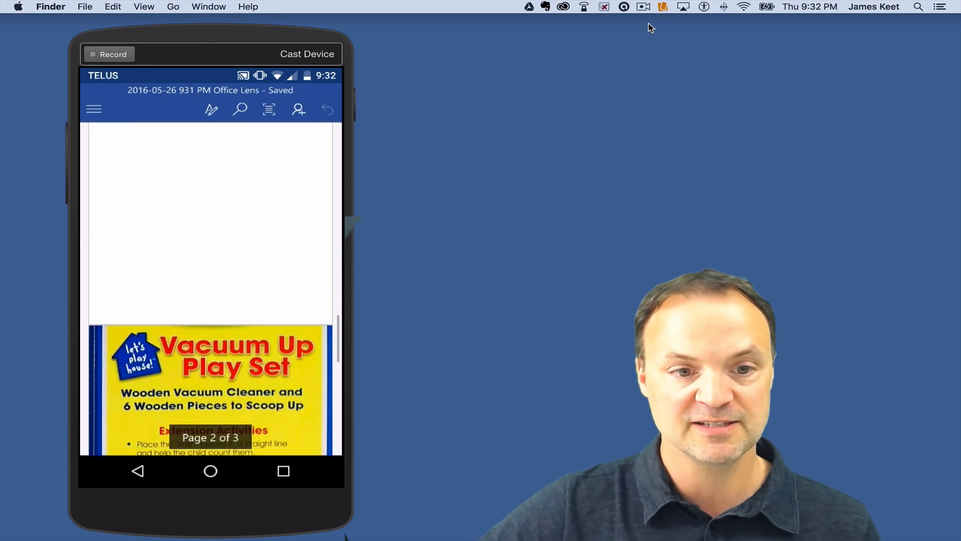
pyautogui.scroll(3)
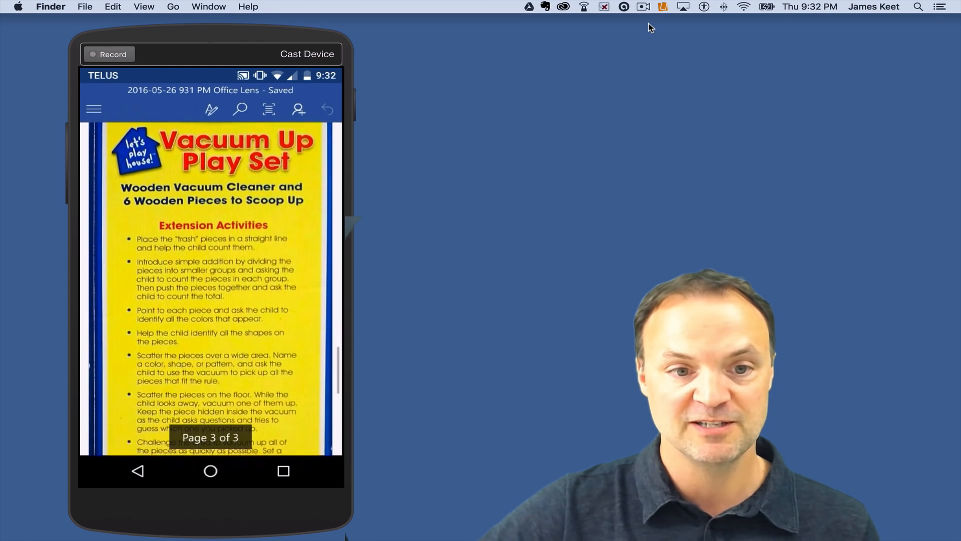
pyautogui.scroll(-3)
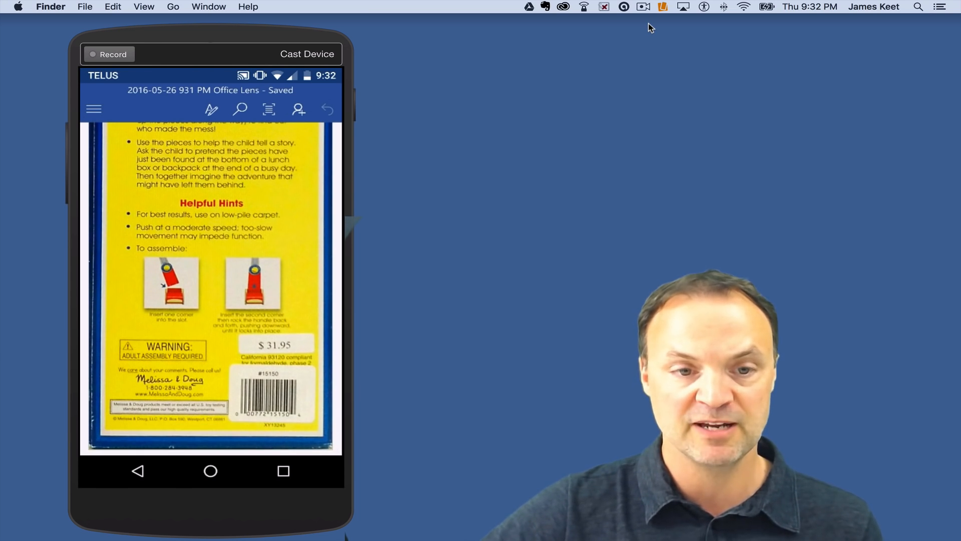
pyautogui.scroll(3)
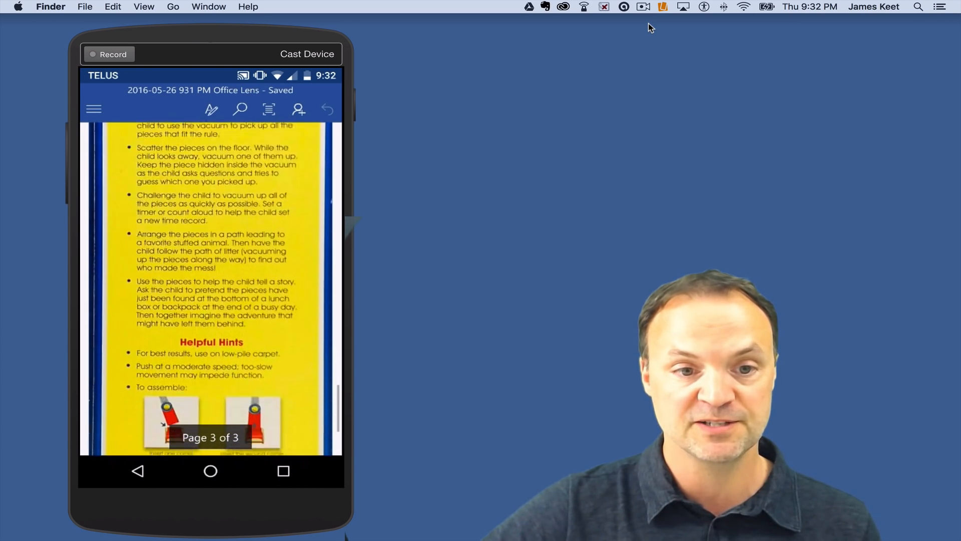
pyautogui.scroll(3)
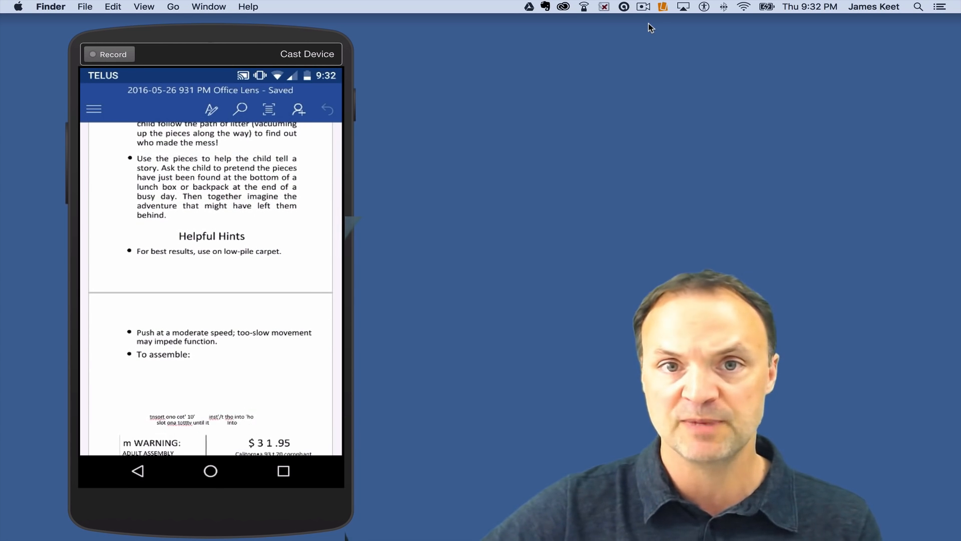
pyautogui.scroll(3)
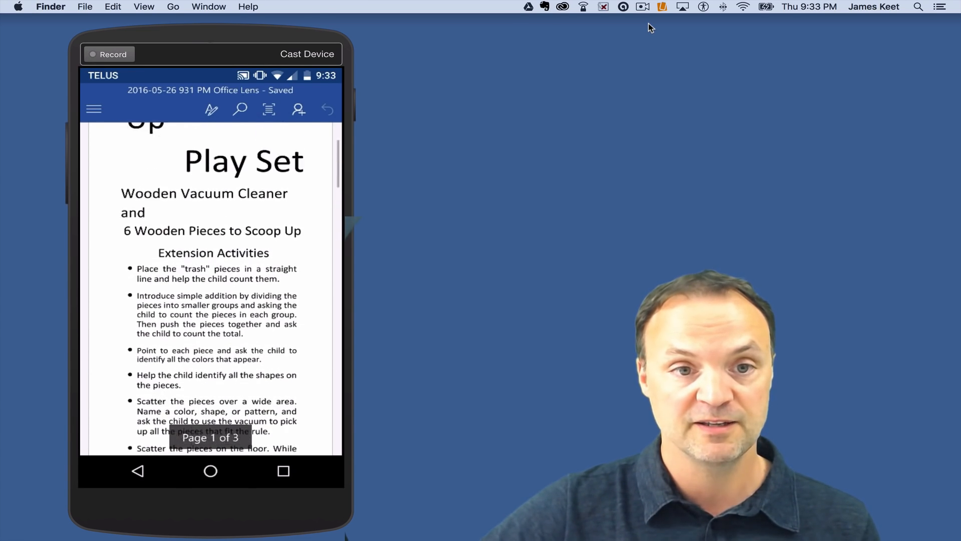
pyautogui.scroll(-3)
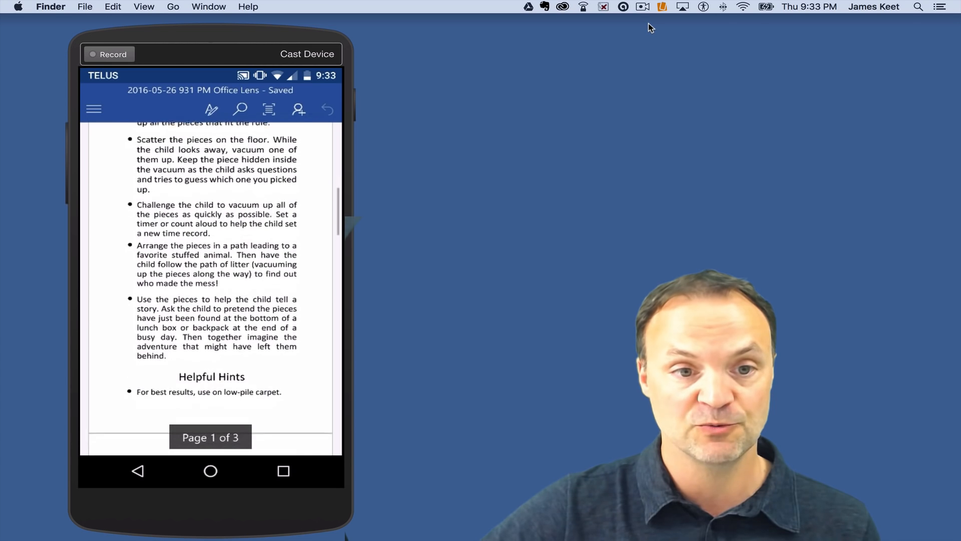
pyautogui.scroll(-3)
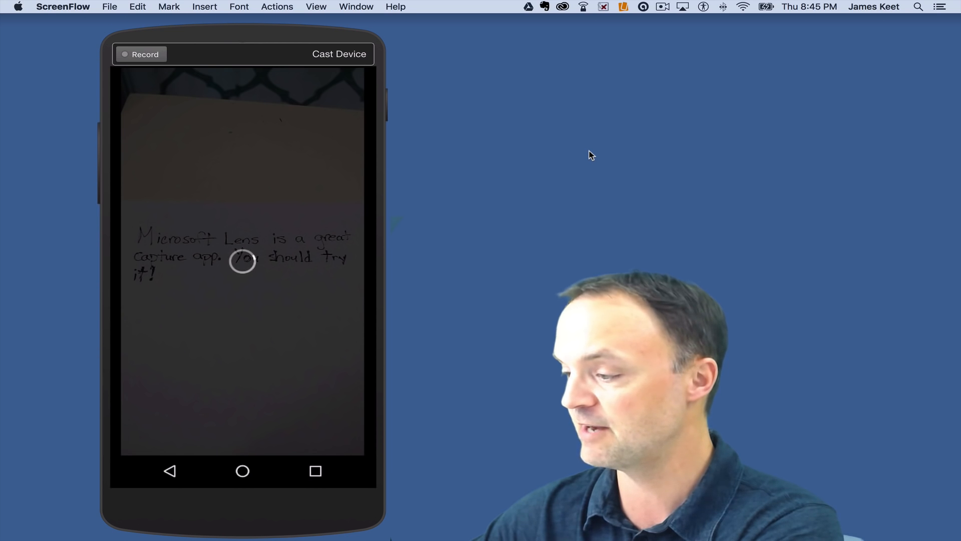
# Capture a photo of the handwritten Microsoft Lens note with the shutter.
pyautogui.click(242, 261)
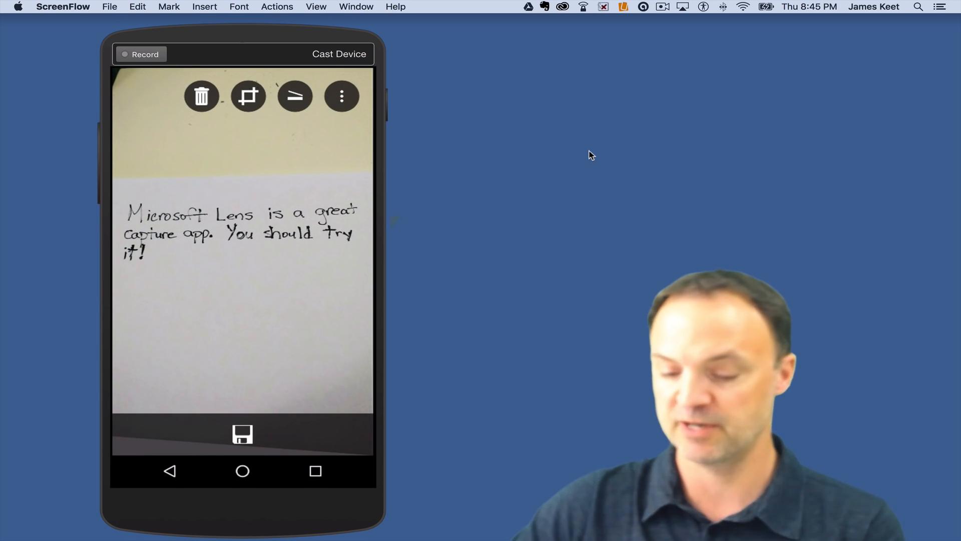
# Save the handwritten note capture to OneNote only, with Word unchecked.
pyautogui.click(243, 434)
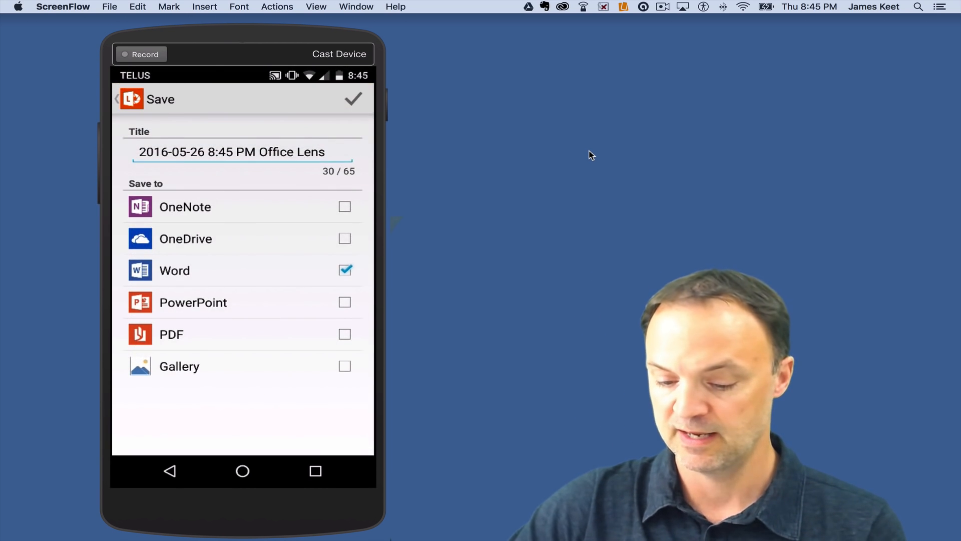
pyautogui.click(343, 270)
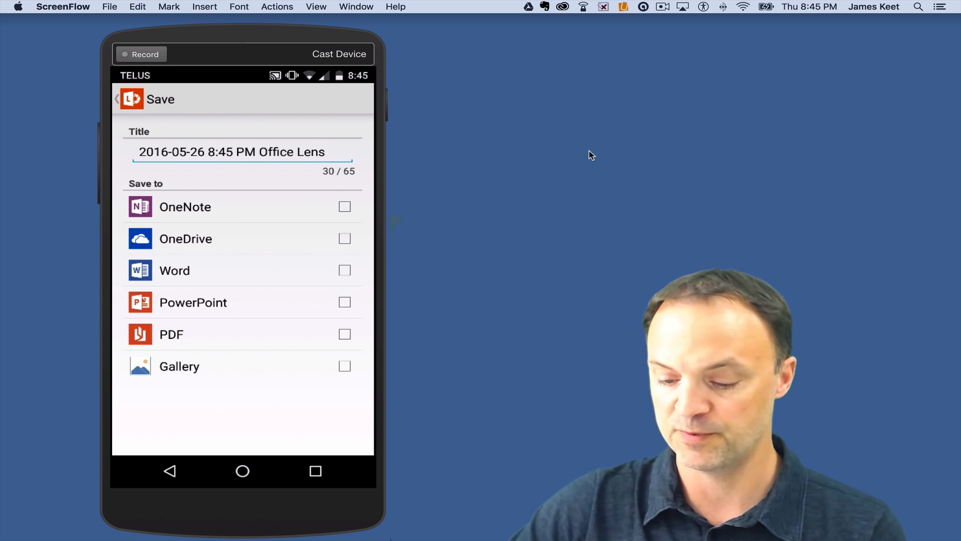
pyautogui.click(344, 206)
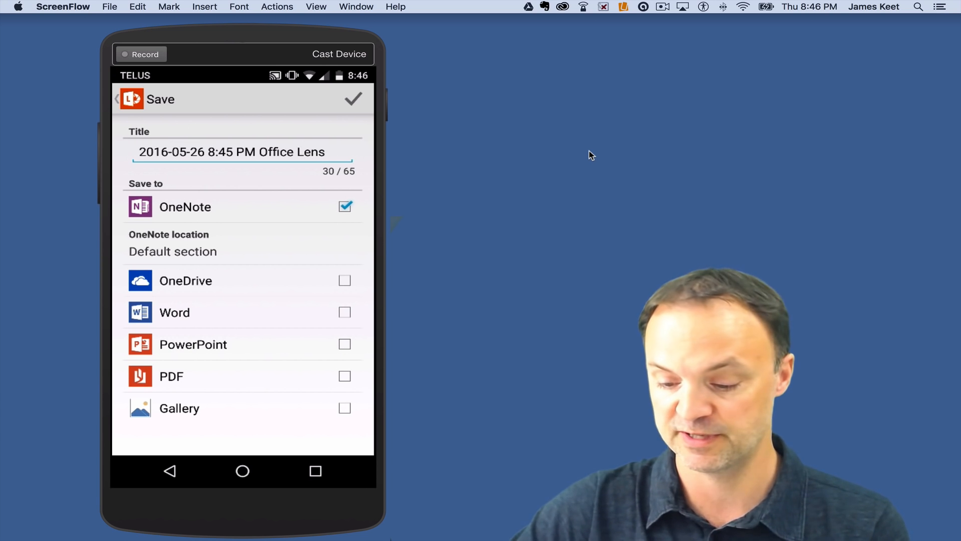
pyautogui.click(353, 99)
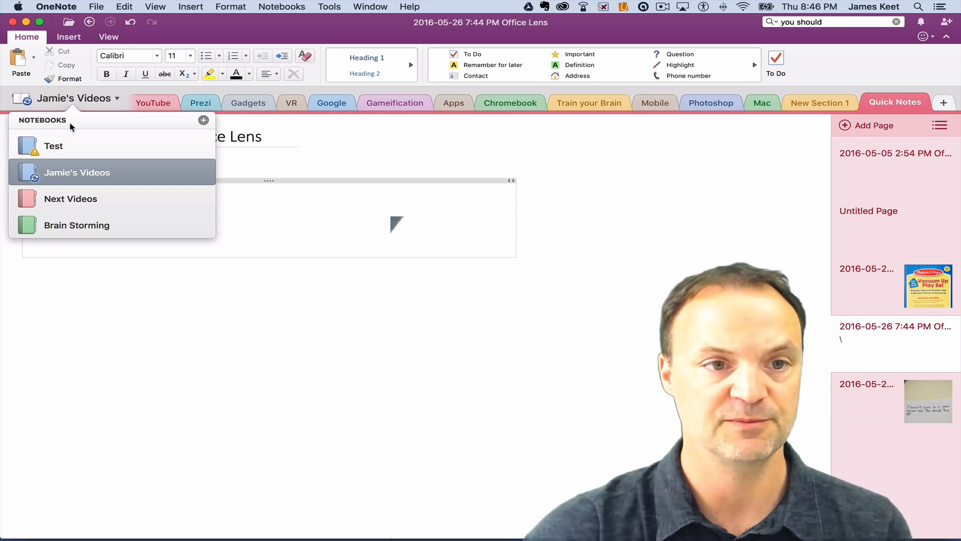
# Switch OneNote to the Test notebook and start a search across all notebooks.
pyautogui.click(54, 146)
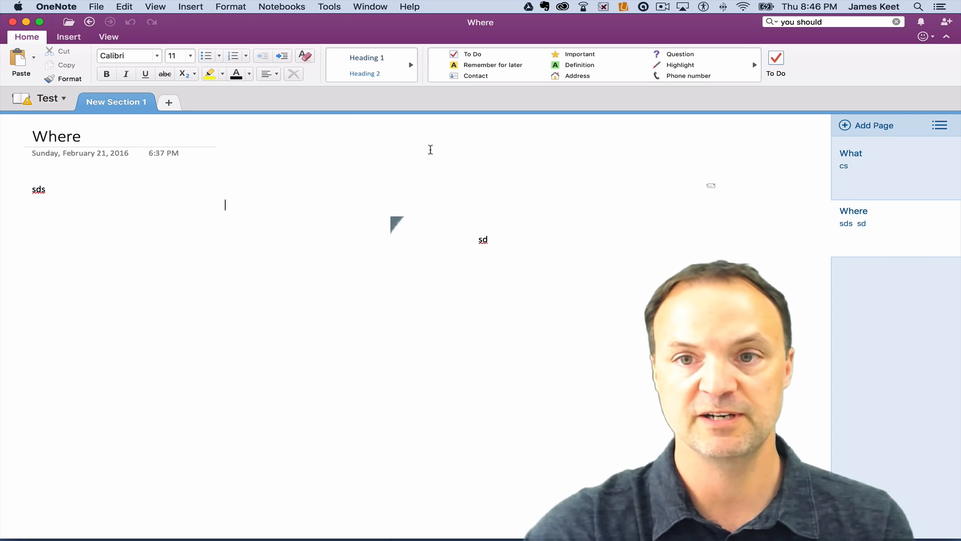
pyautogui.click(827, 22)
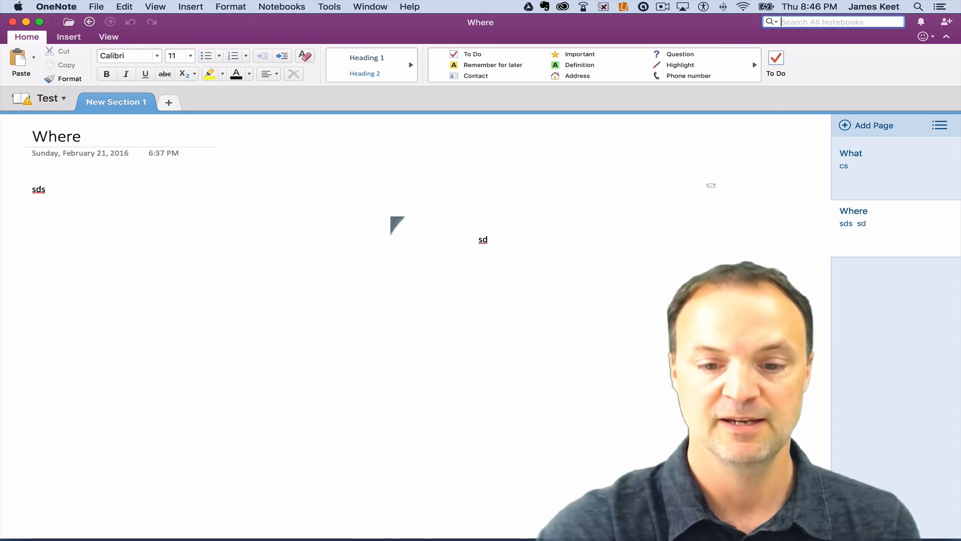
# Search for 'mic' and open the 2016-05-26 8:45 PM Office Lens note result.
pyautogui.write('mic')
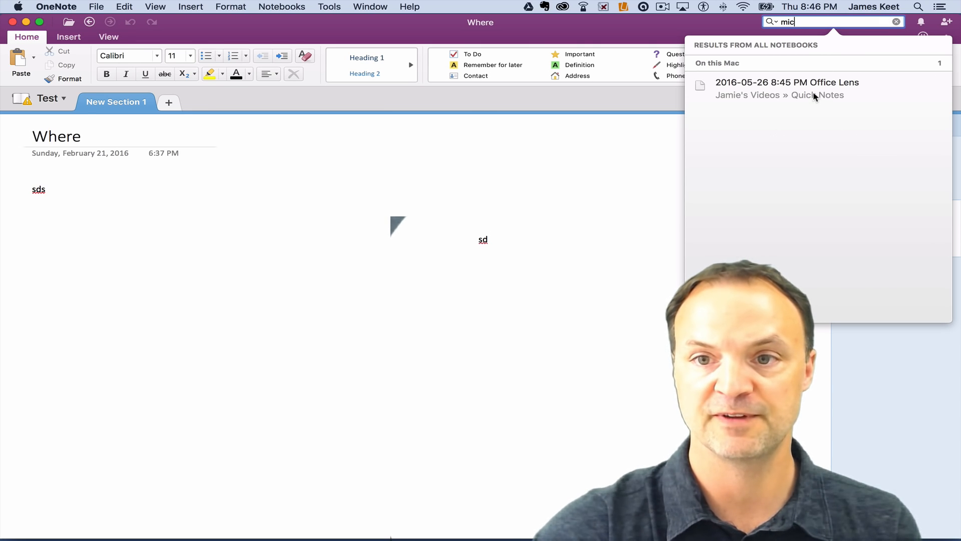
pyautogui.click(787, 88)
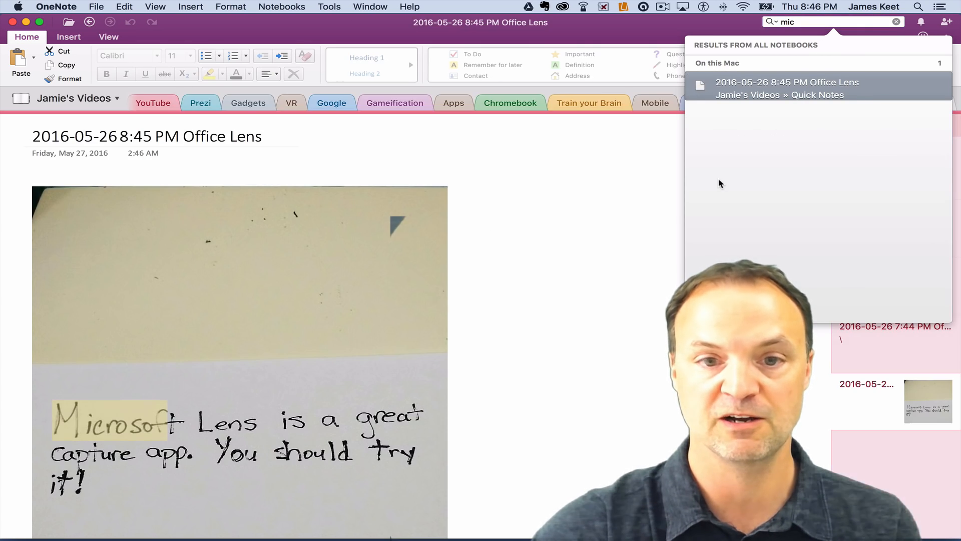
pyautogui.scroll(-3)
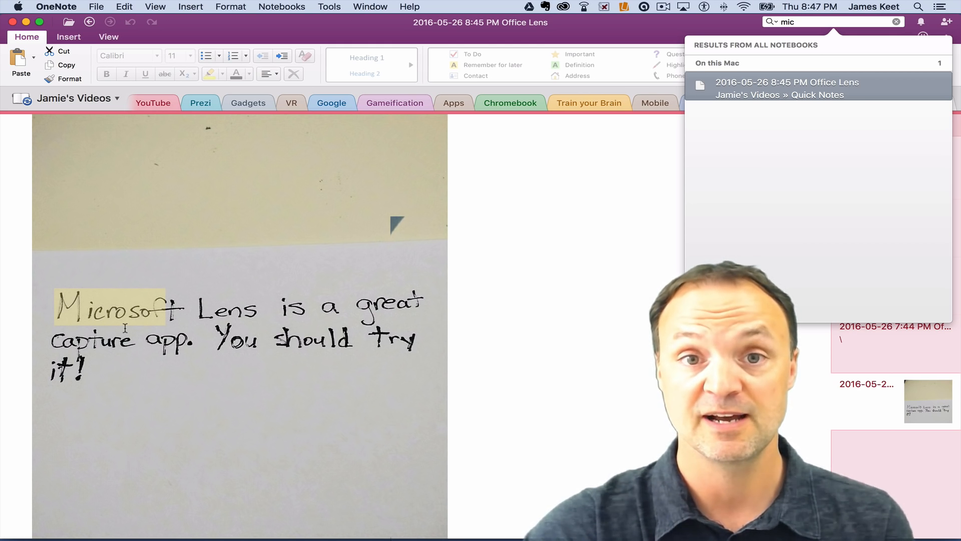
pyautogui.moveTo(557, 280)
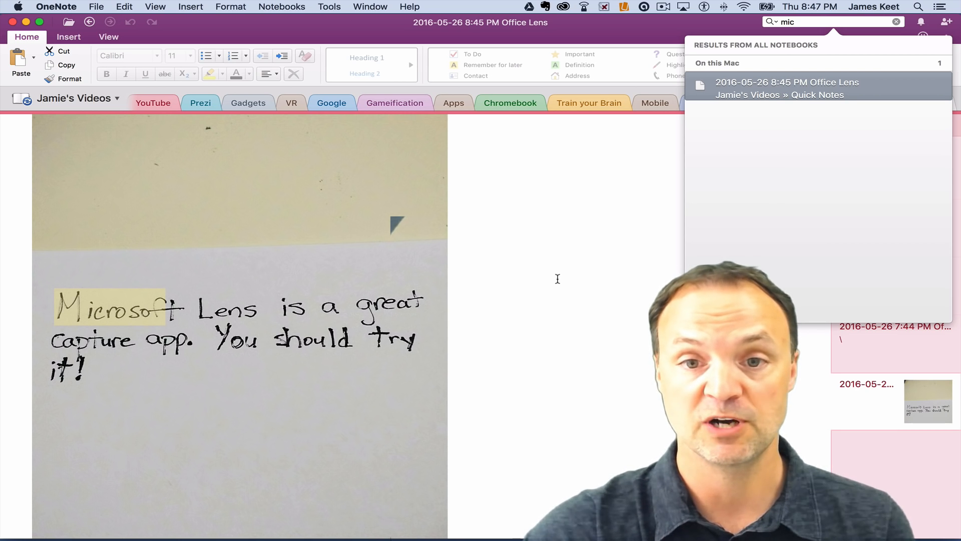